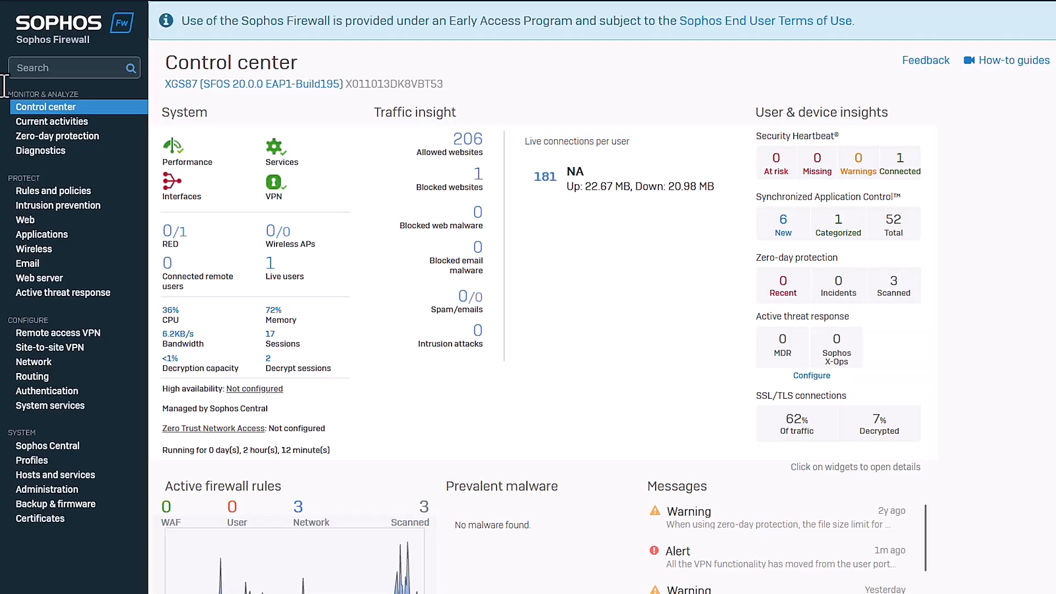
Enable MDR threat feeds with the Log and drop action and apply the settings
{"action": "left_click", "coordinate": [64, 293]}
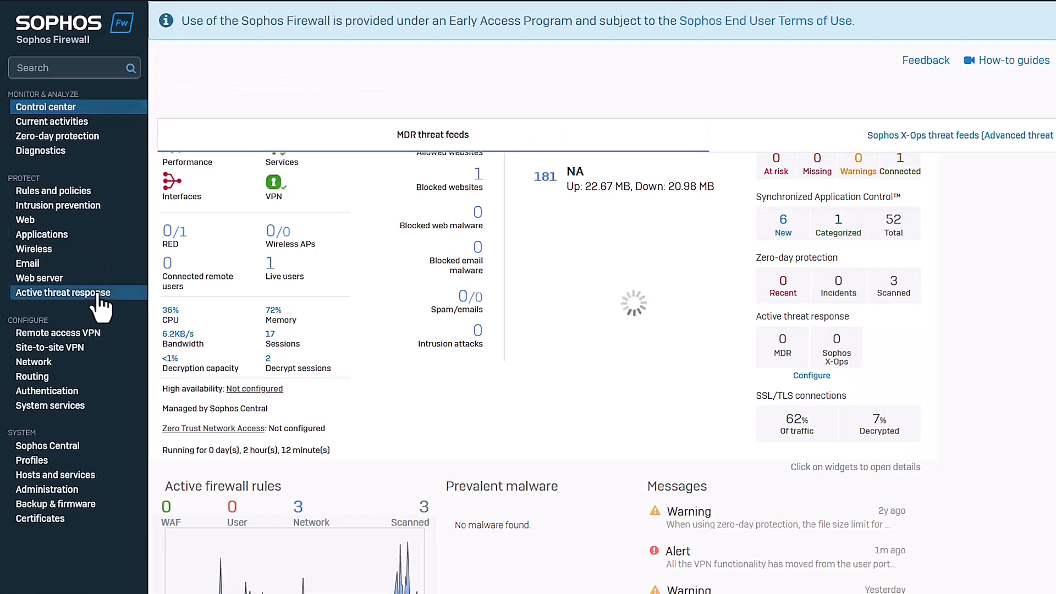
{"action": "left_click", "coordinate": [64, 293]}
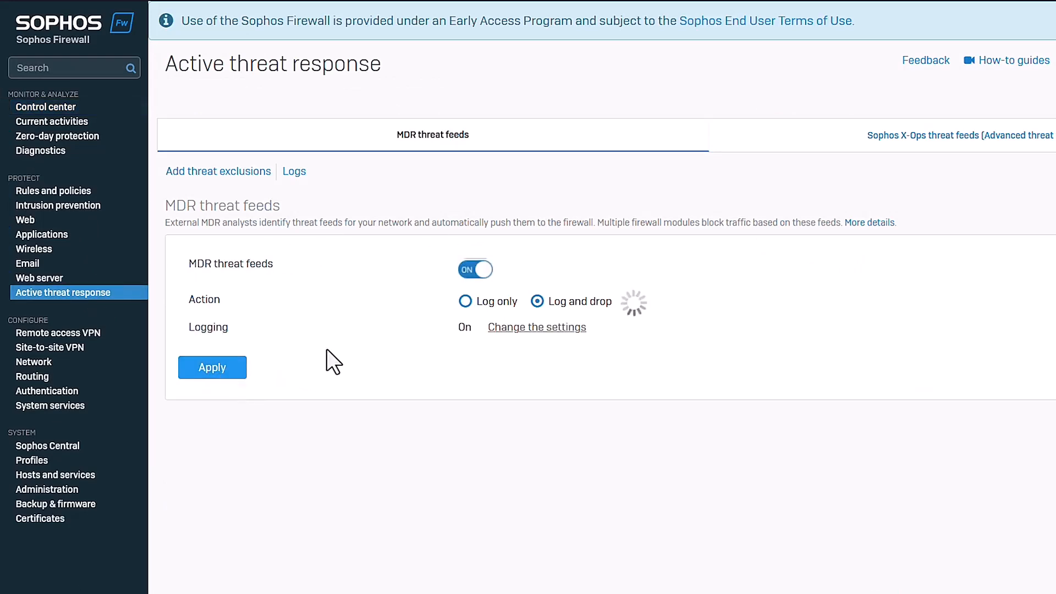
{"action": "left_click", "coordinate": [212, 367]}
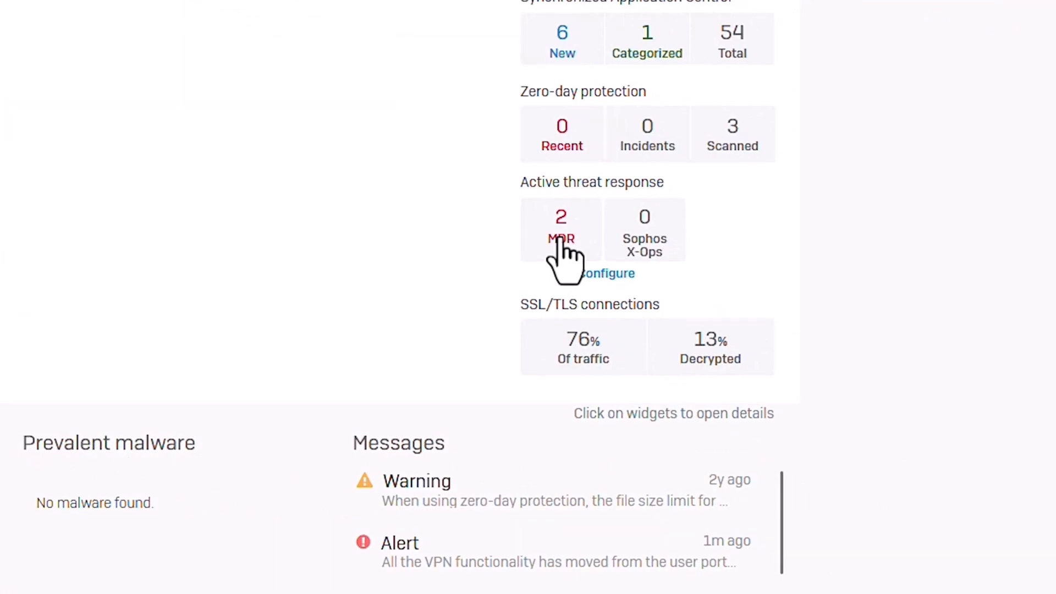
Bring up active threat response details for the 2 MDR detections from the Control center widget
{"action": "left_click", "coordinate": [561, 229]}
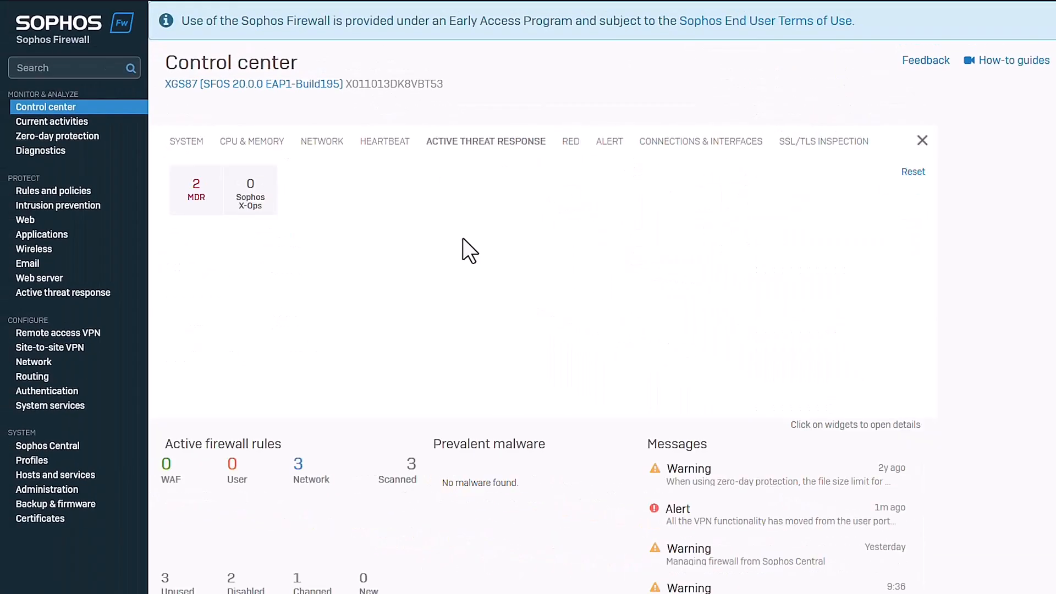
{"action": "left_click", "coordinate": [195, 189]}
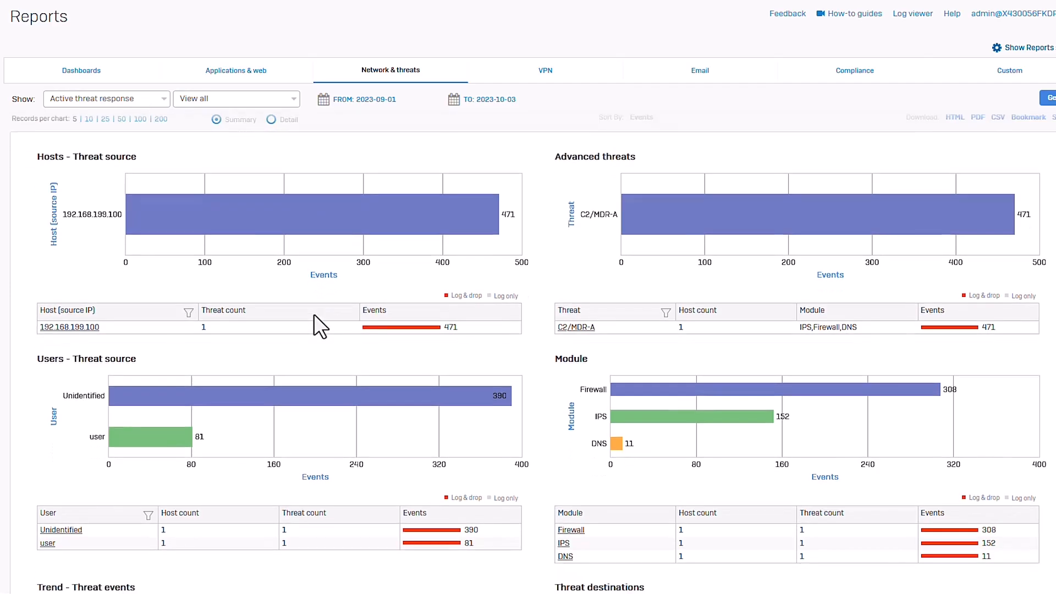
Scroll through the Active threat response charts of threat source hosts, users, threats and modules
{"action": "scroll", "scroll_direction": "down", "scroll_amount": 3}
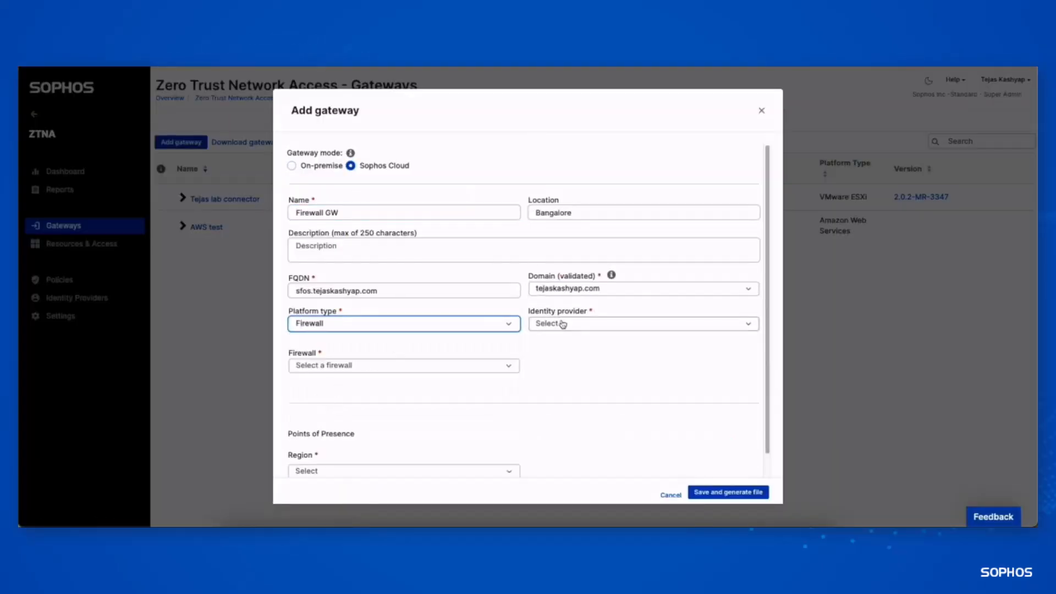
Set the Firewall GW gateway's identity provider to Azure and its firewall to Home_XGS
{"action": "left_click", "coordinate": [404, 365]}
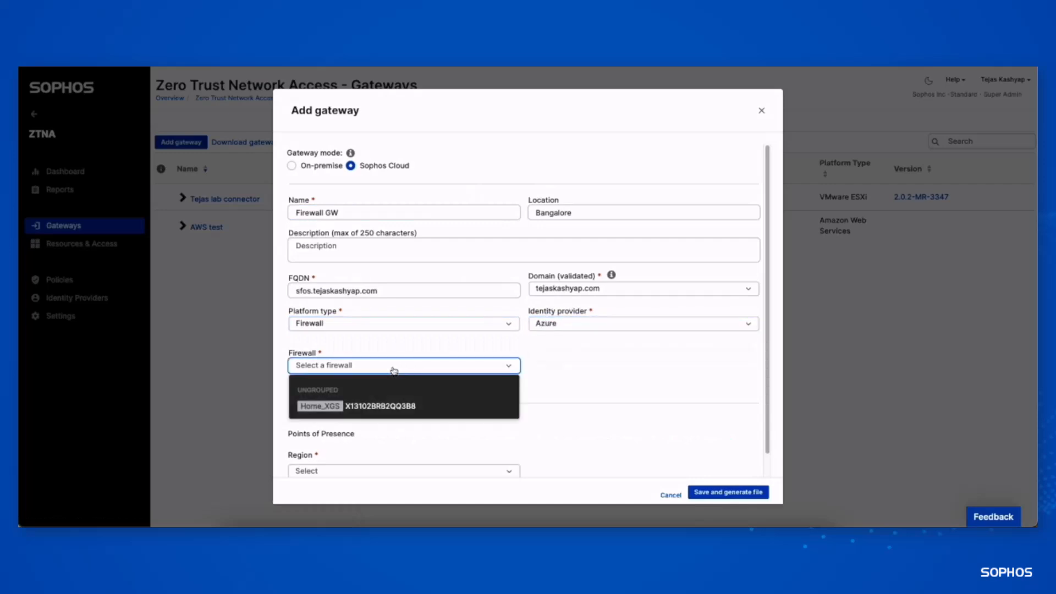
{"action": "left_click", "coordinate": [320, 406]}
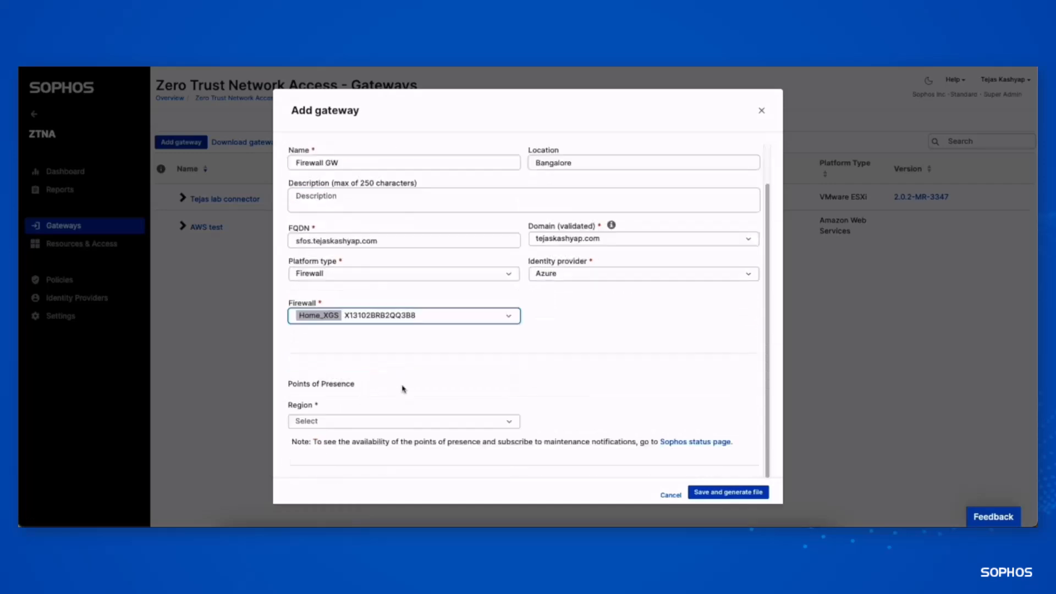
{"action": "left_click", "coordinate": [402, 379]}
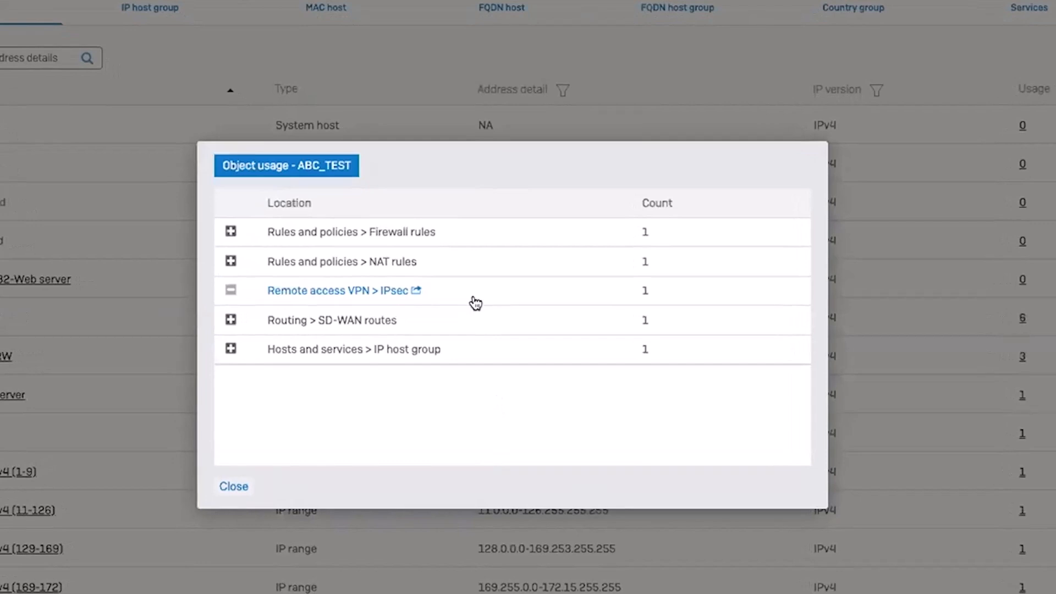
{"action": "mouse_move", "coordinate": [437, 285]}
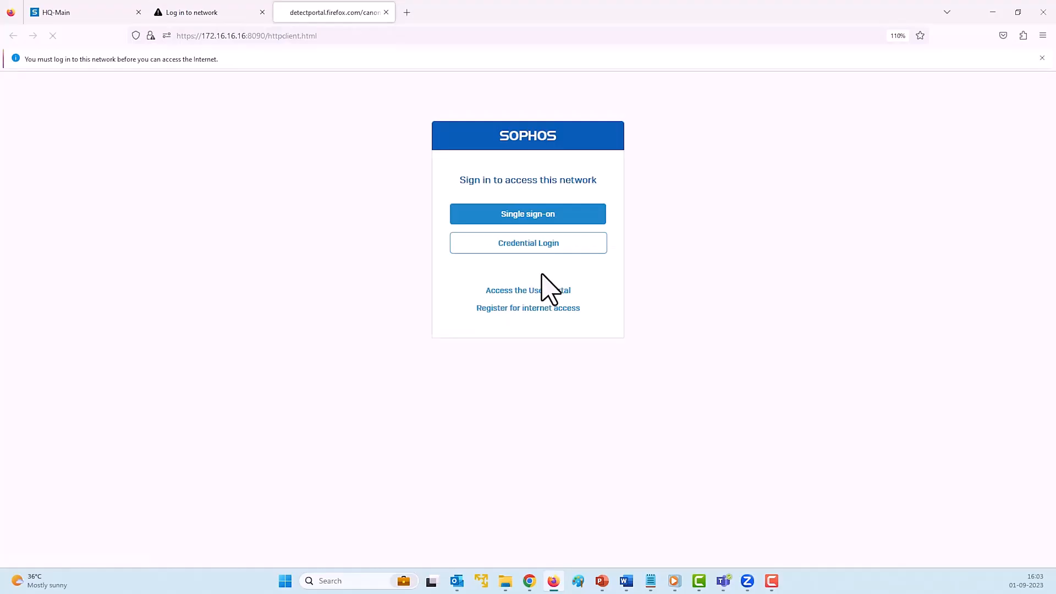
Sign in to the network via single sign-on with the pre-filled Microsoft Azure AD account
{"action": "left_click", "coordinate": [527, 213]}
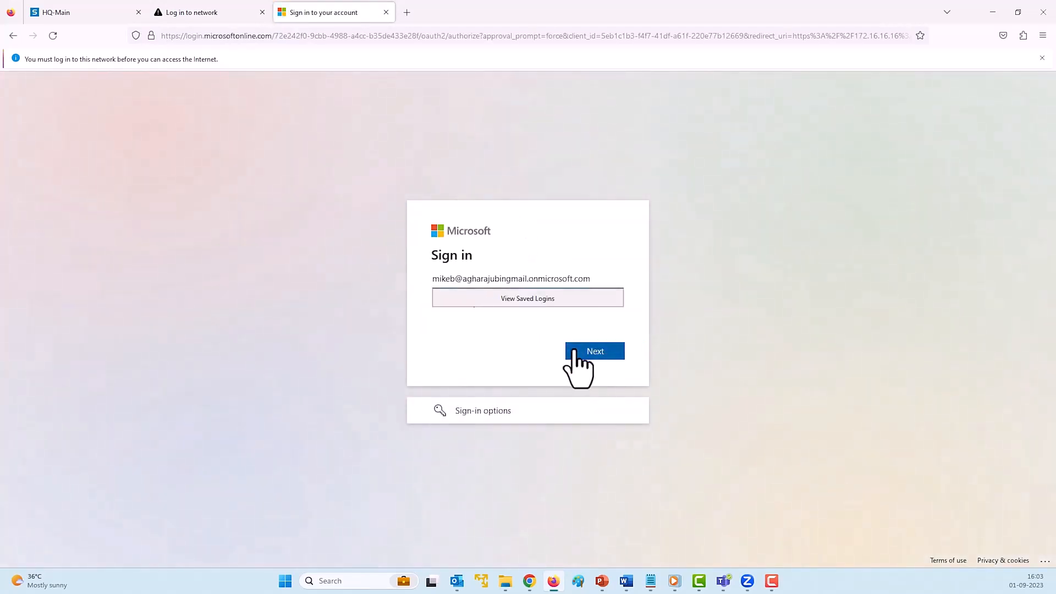
{"action": "left_click", "coordinate": [594, 351]}
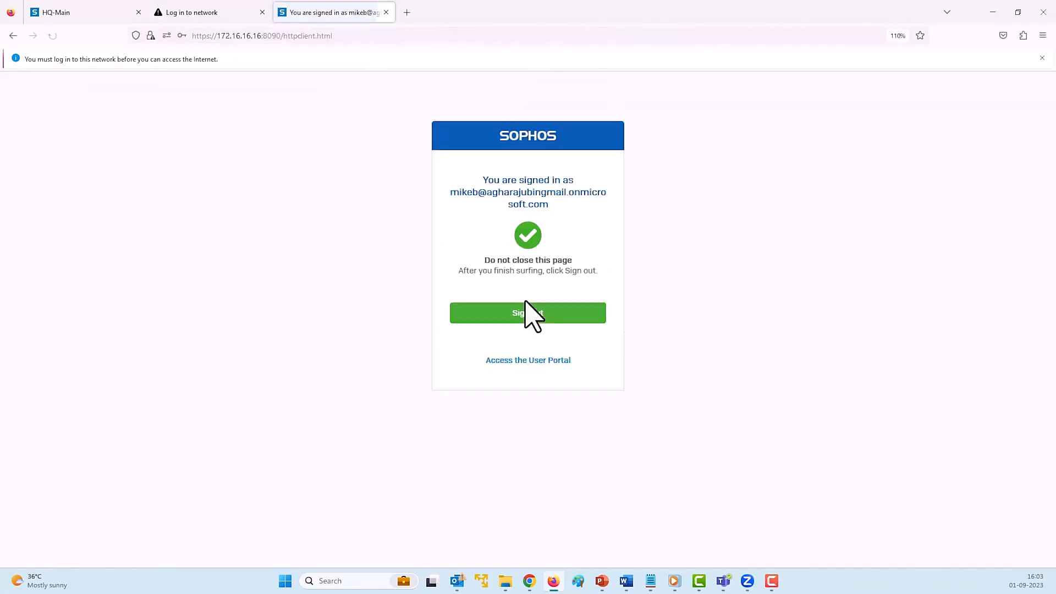